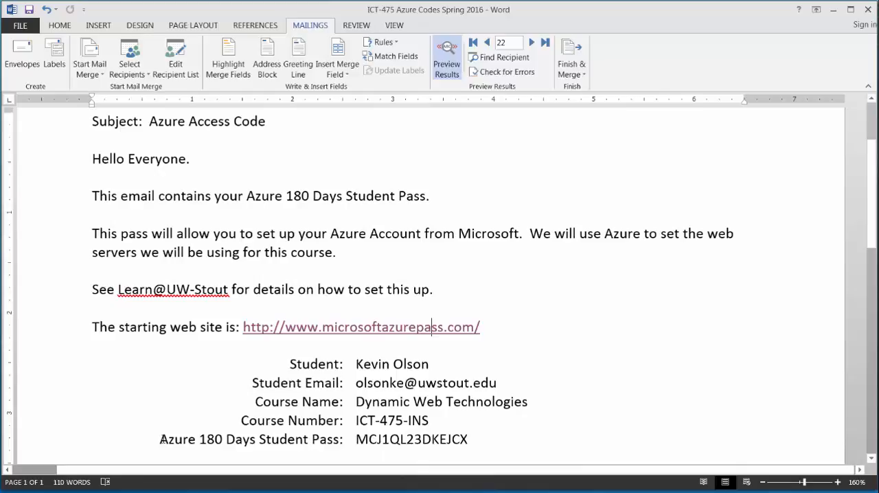
- Advance from the promo code page to the Azure sign-in prompt screenshot
left_click_drag(159, 439, 466, 439)
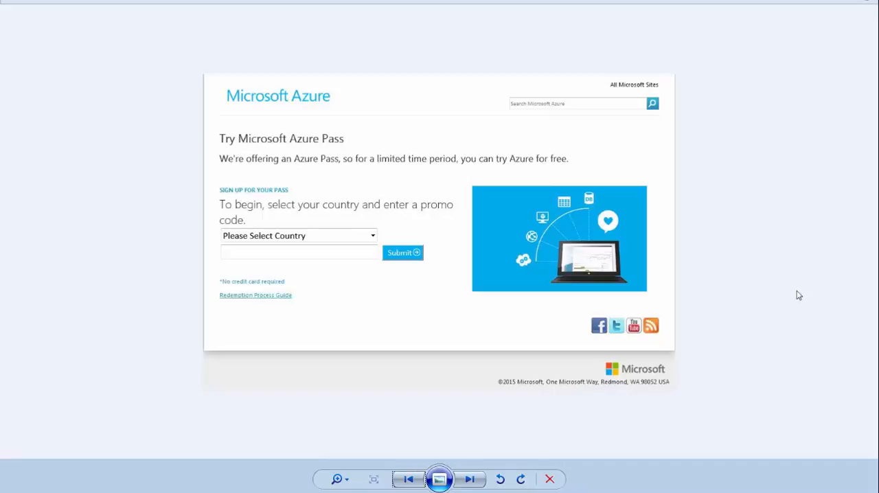
mouse_move(630, 362)
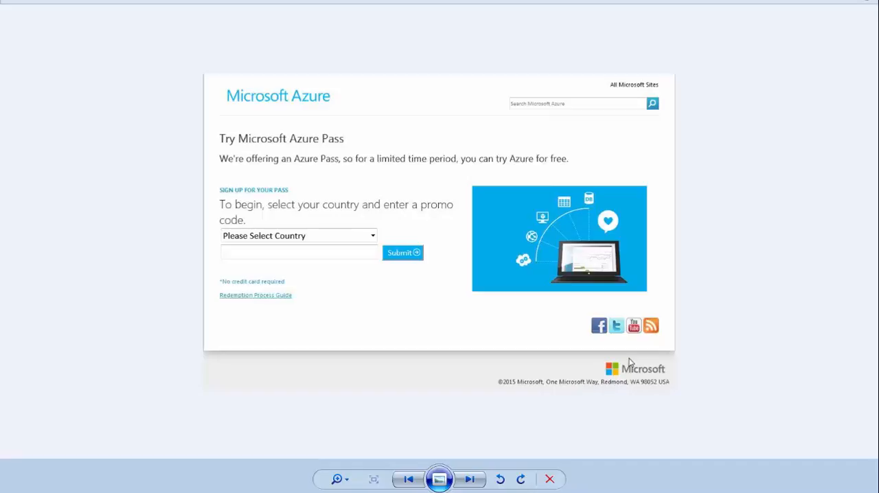
mouse_move(640, 313)
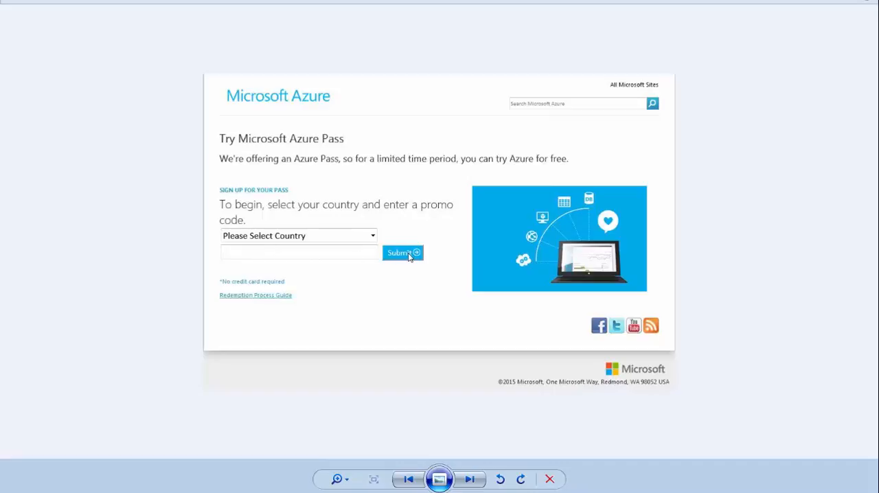
left_click(401, 252)
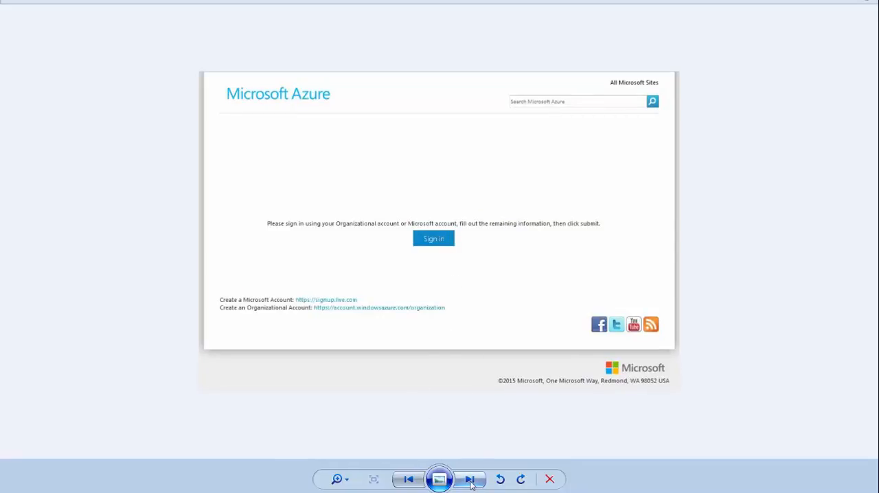
- Step through the account picker and work-or-Microsoft account choice to the filled name form
left_click(433, 239)
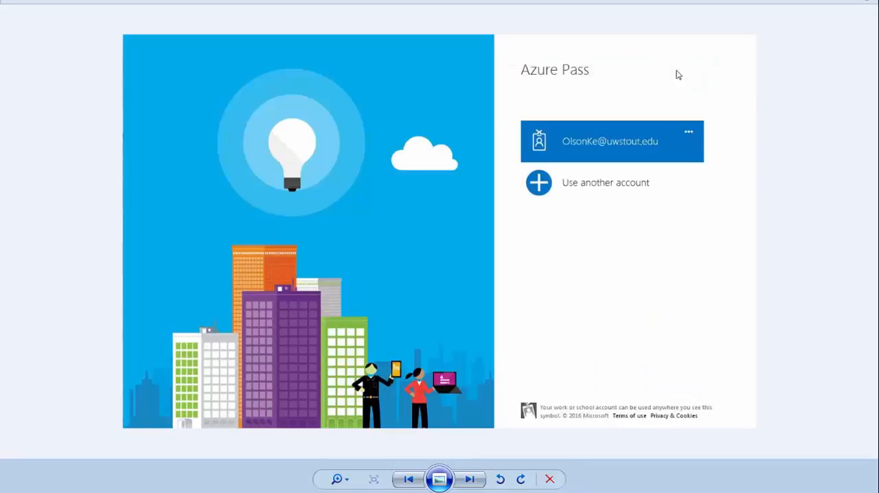
mouse_move(617, 146)
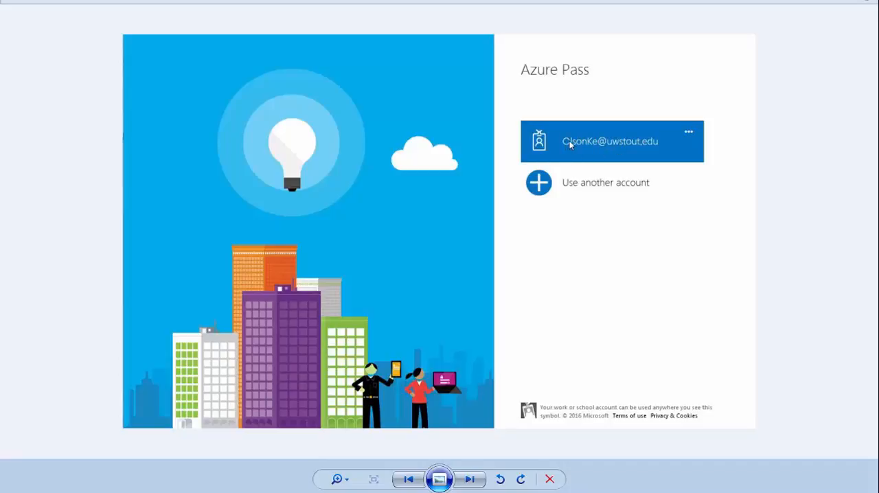
mouse_move(475, 337)
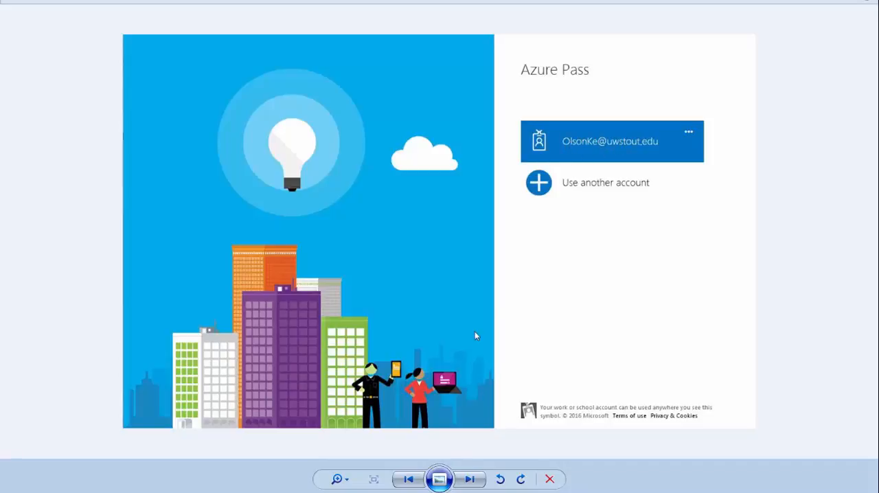
left_click(609, 140)
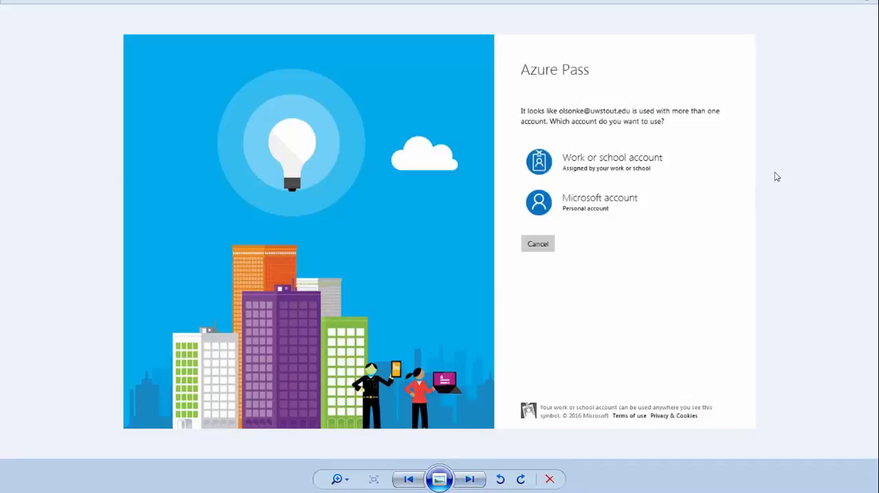
mouse_move(783, 175)
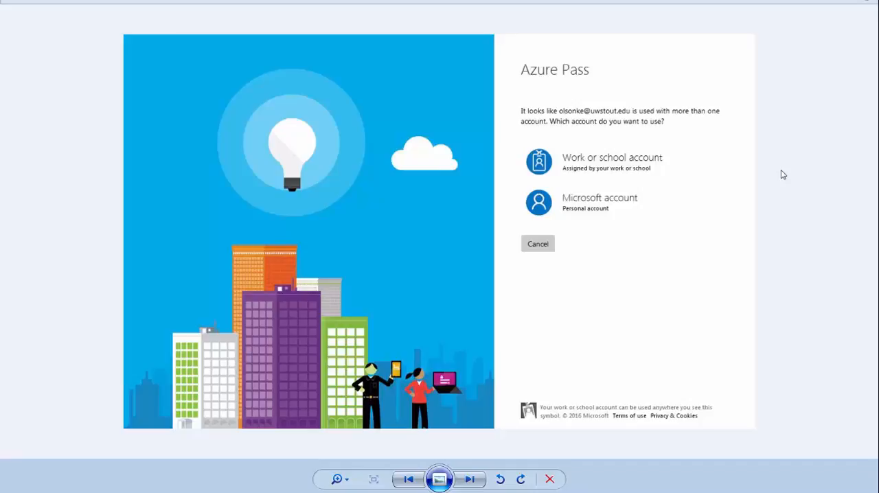
mouse_move(584, 90)
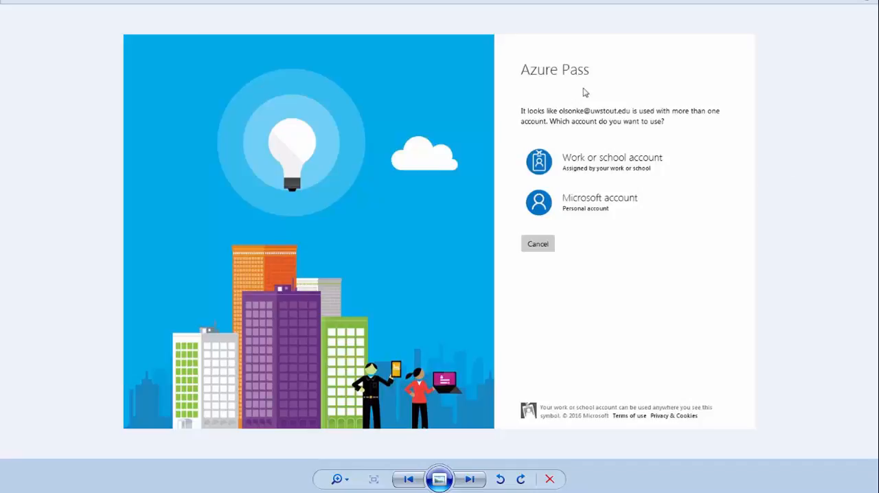
mouse_move(582, 165)
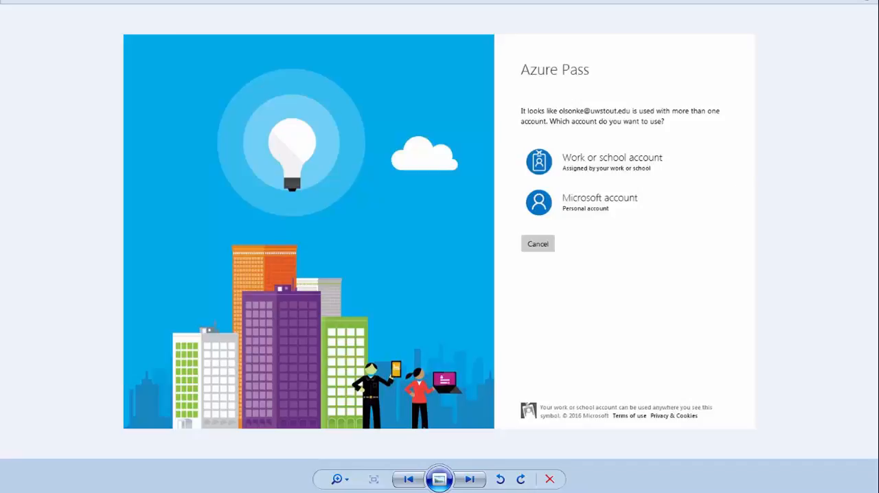
left_click(611, 162)
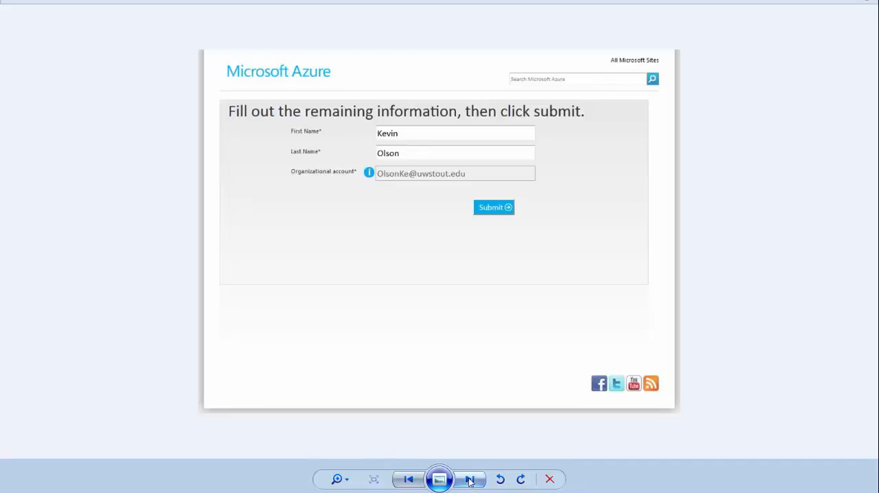
- Move past the name form toward the Azure Pass offer page with $250 monthly credits for 12 months
left_click(493, 206)
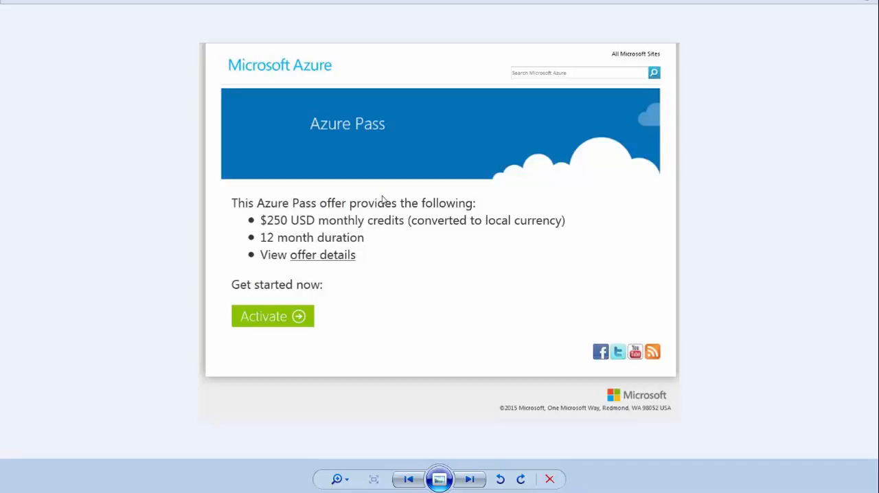
mouse_move(382, 220)
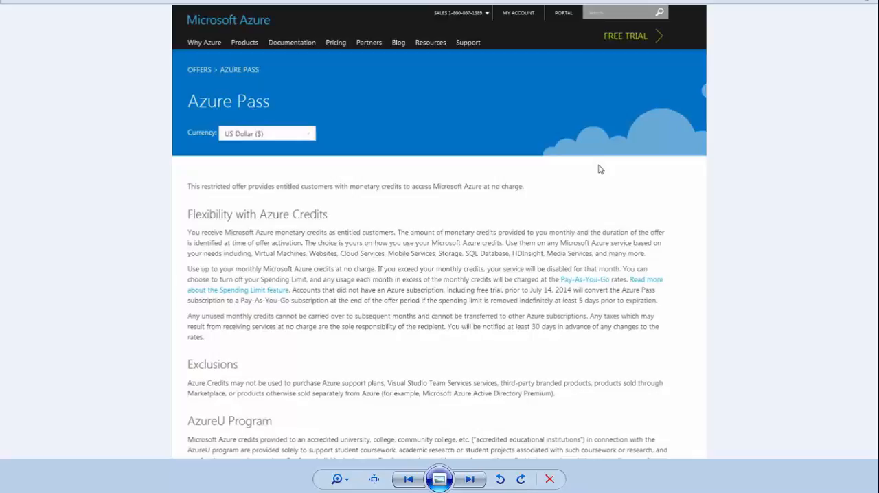
mouse_move(535, 450)
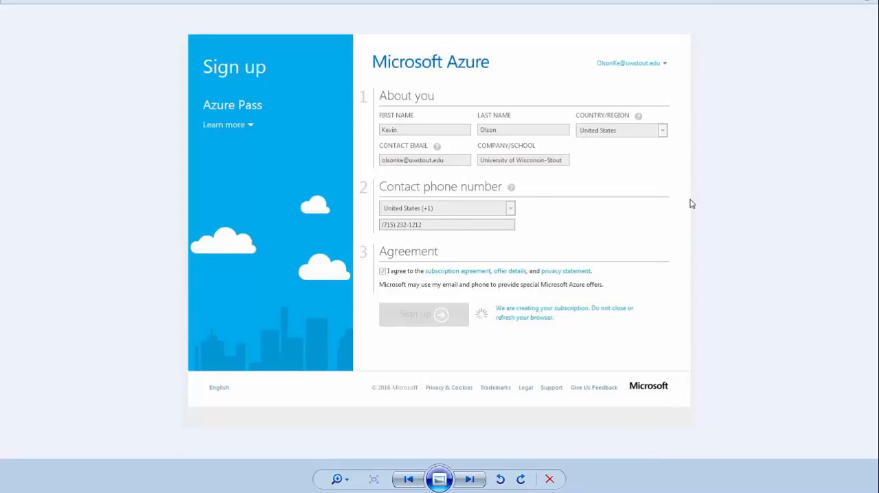
mouse_move(758, 203)
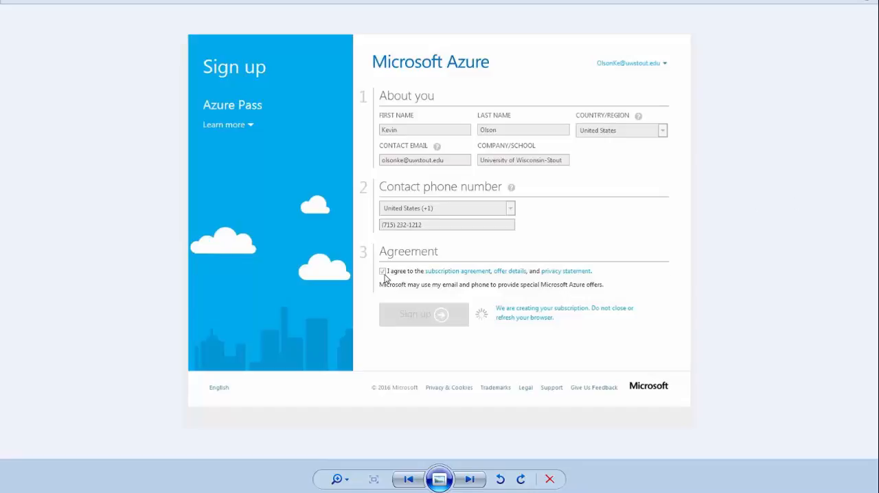
mouse_move(487, 277)
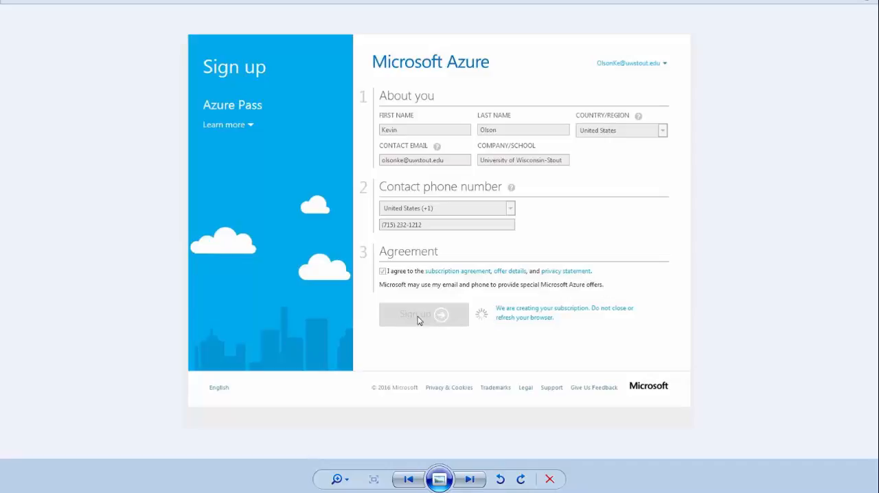
- Show the Welcome to Microsoft Azure page where the new subscription is being set up
left_click(414, 315)
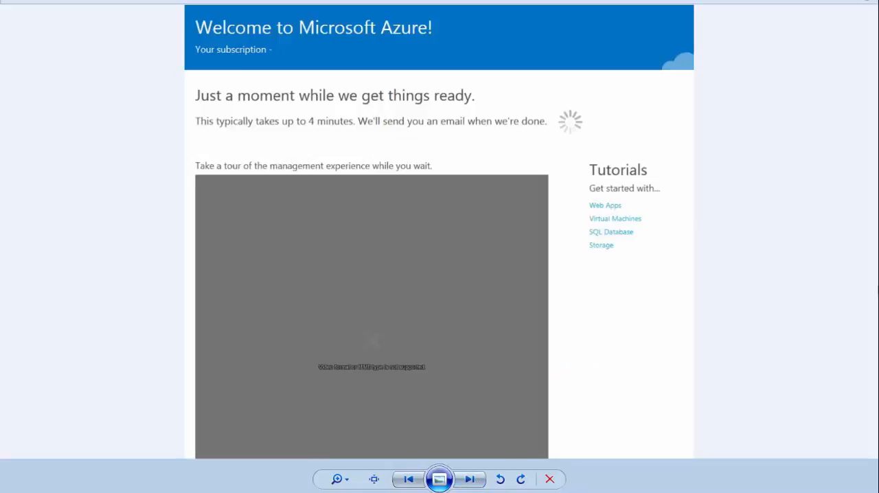
mouse_move(837, 236)
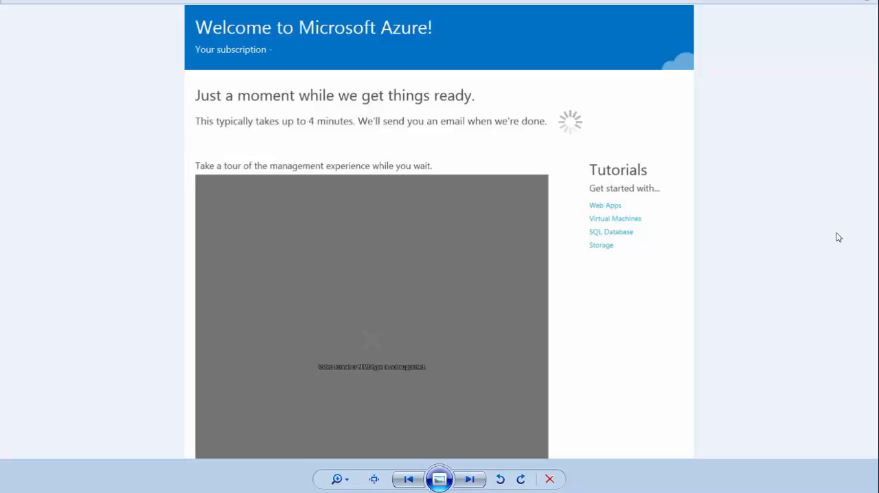
mouse_move(356, 385)
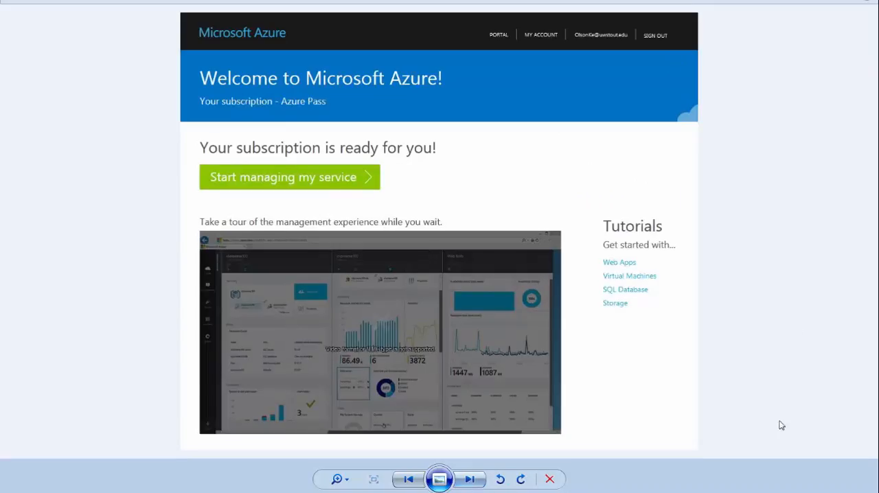
mouse_move(615, 155)
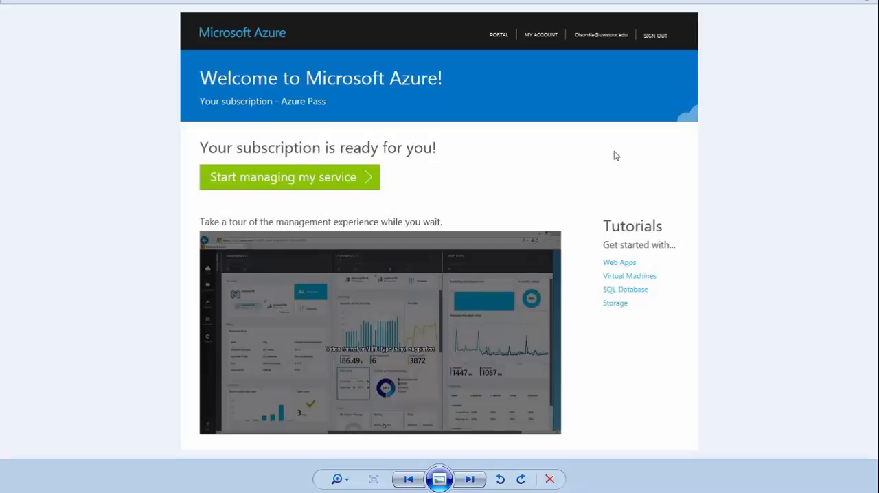
mouse_move(403, 186)
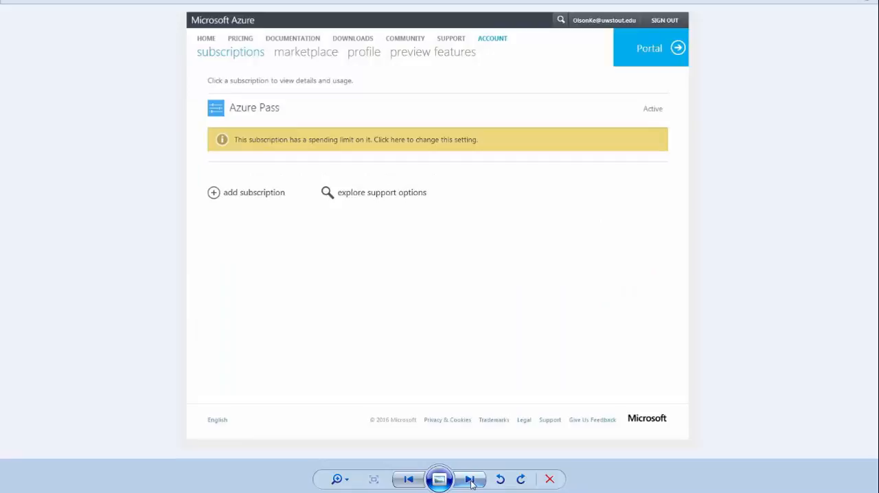
mouse_move(579, 283)
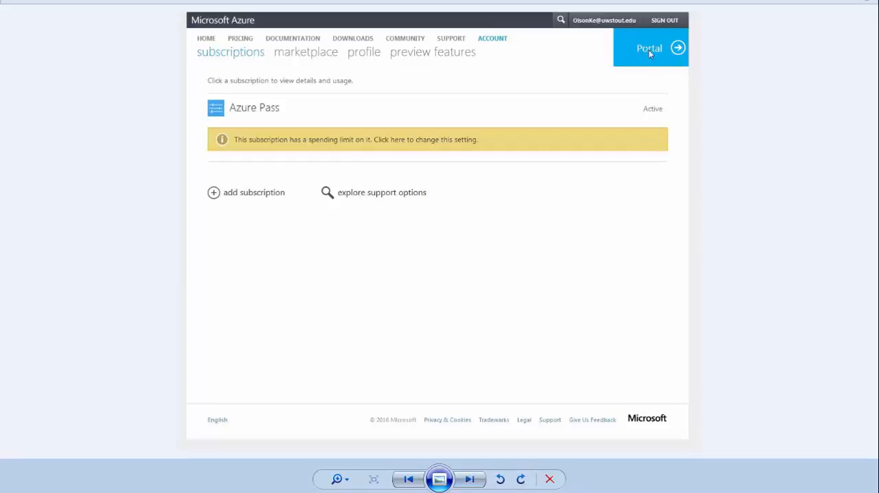
- Show the Azure portal dashboard, then the Azure Accounts Team subscription-ready email
left_click(648, 46)
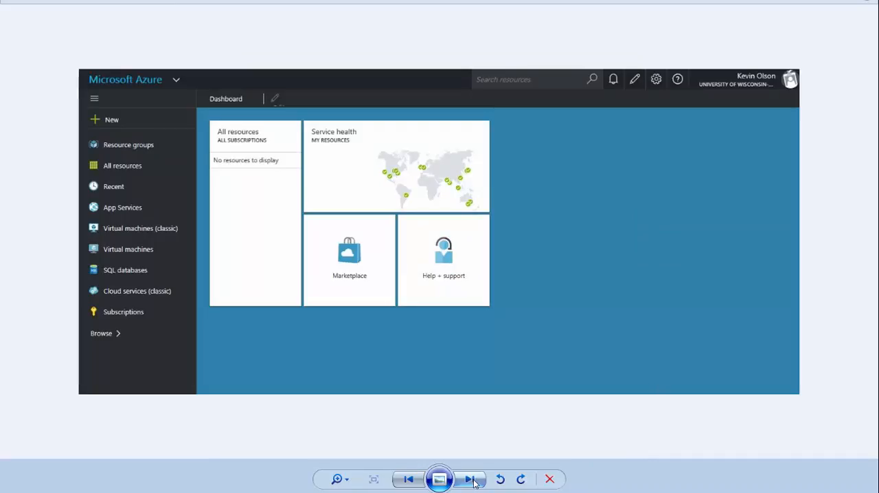
mouse_move(792, 426)
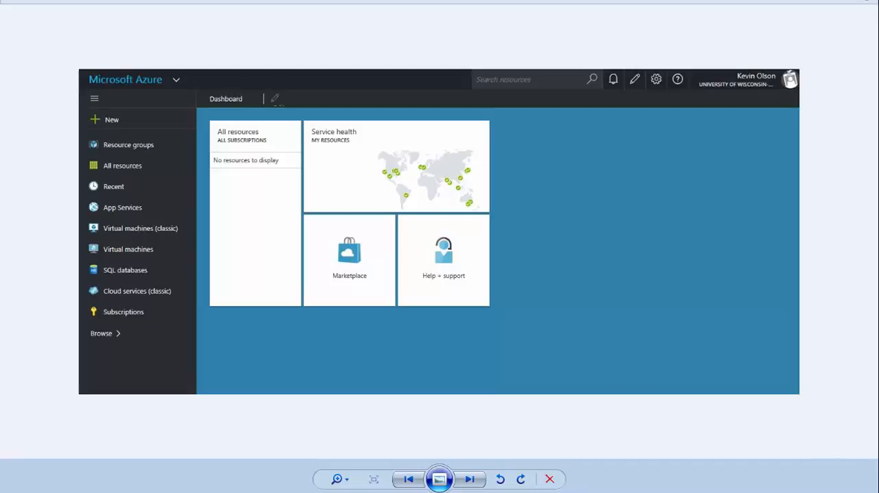
left_click(408, 479)
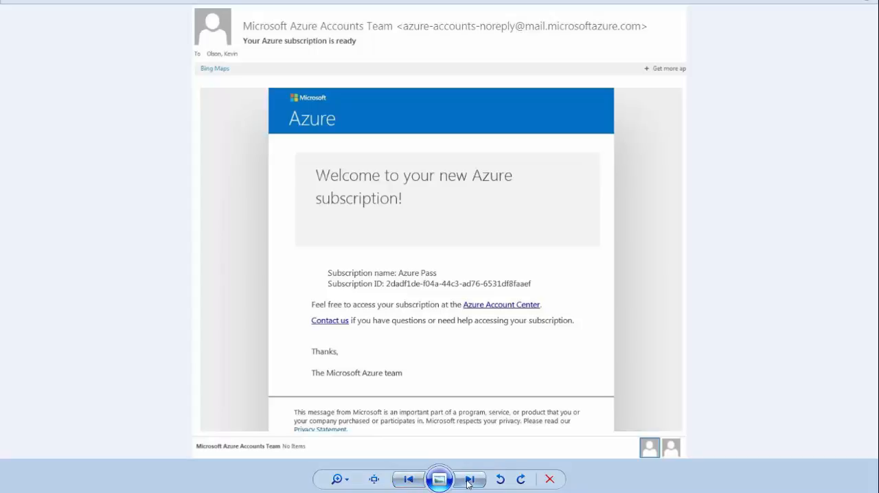
- Advance past the confirmation email to the final black image
left_click(469, 480)
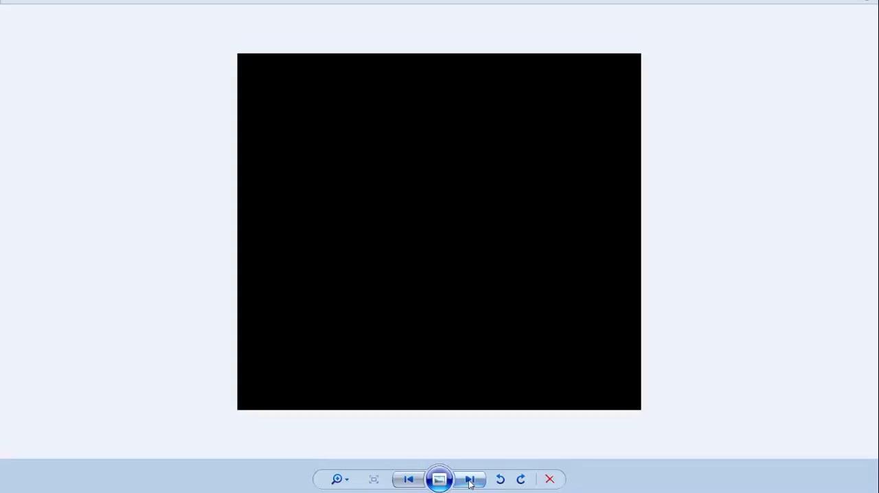